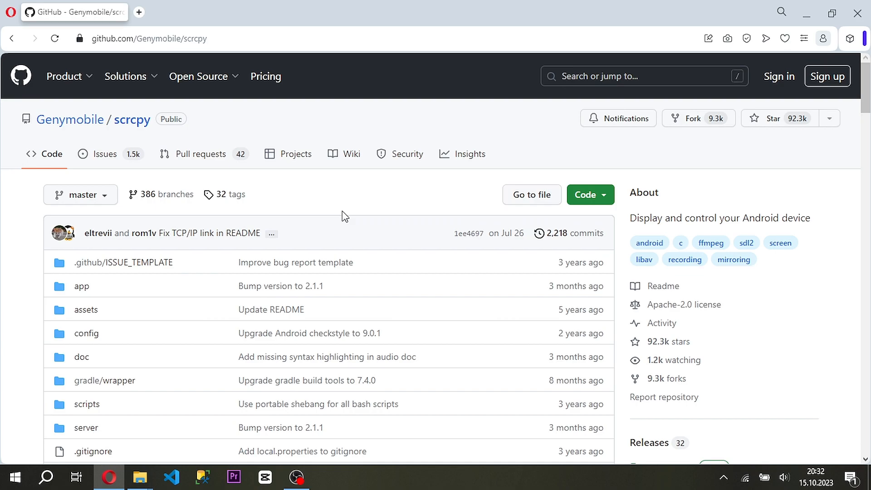
# Scroll the scrcpy README to 'Get the app' and follow the Windows link to windows.md
pyautogui.scroll(-3)
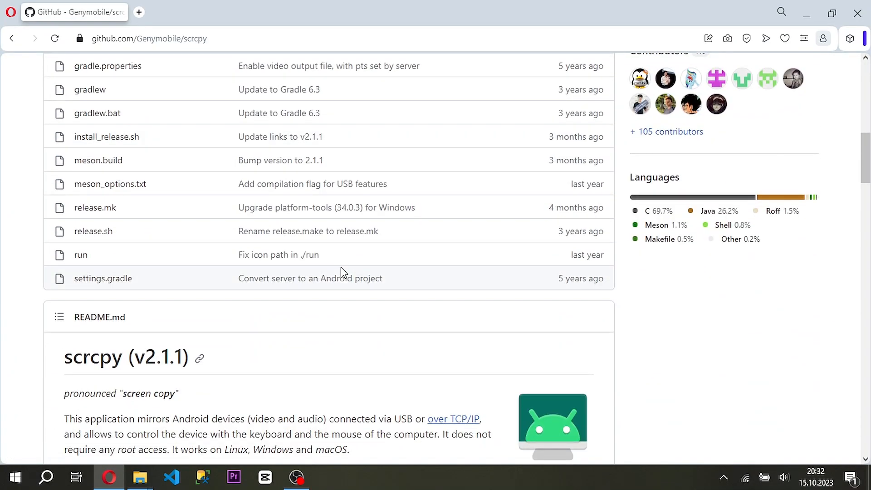
pyautogui.scroll(-3)
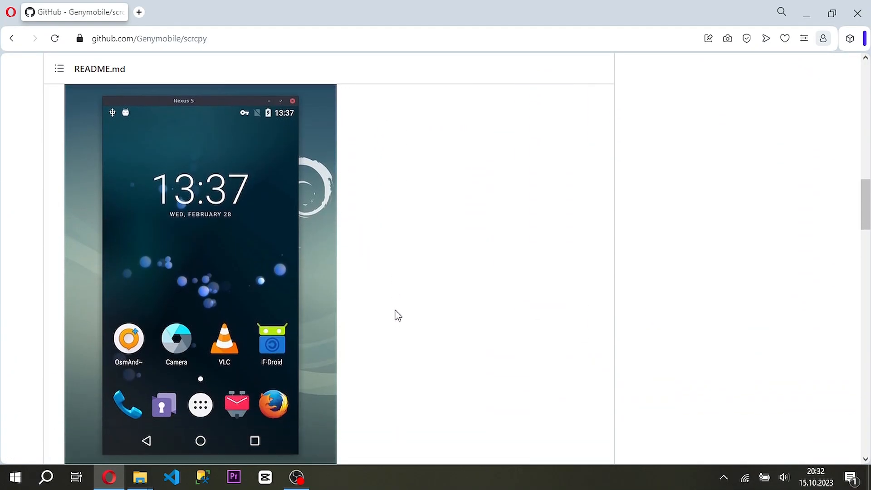
pyautogui.scroll(3)
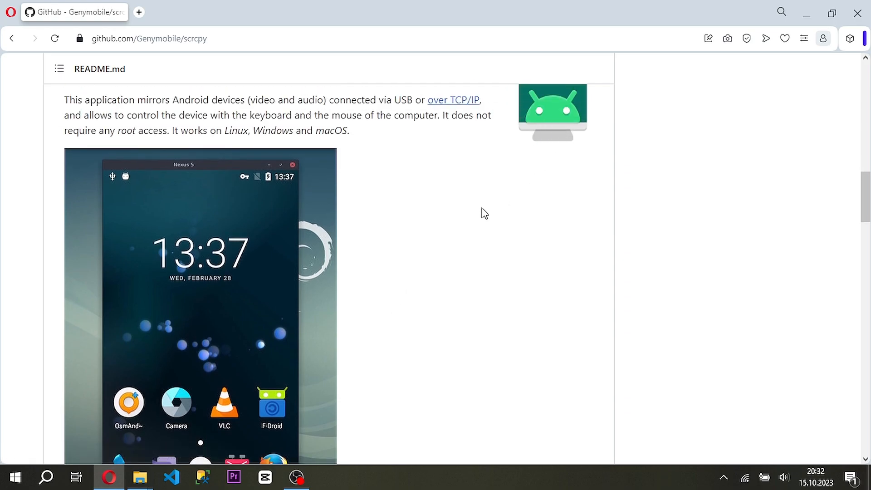
pyautogui.scroll(-3)
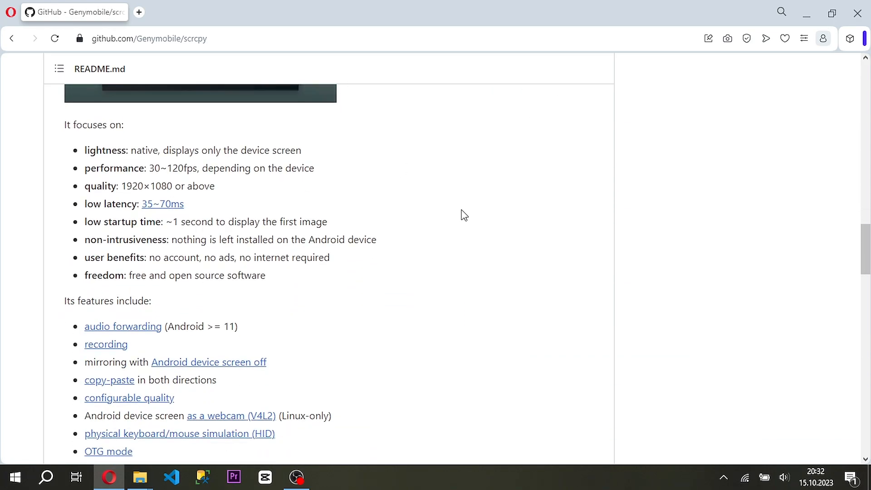
pyautogui.scroll(-3)
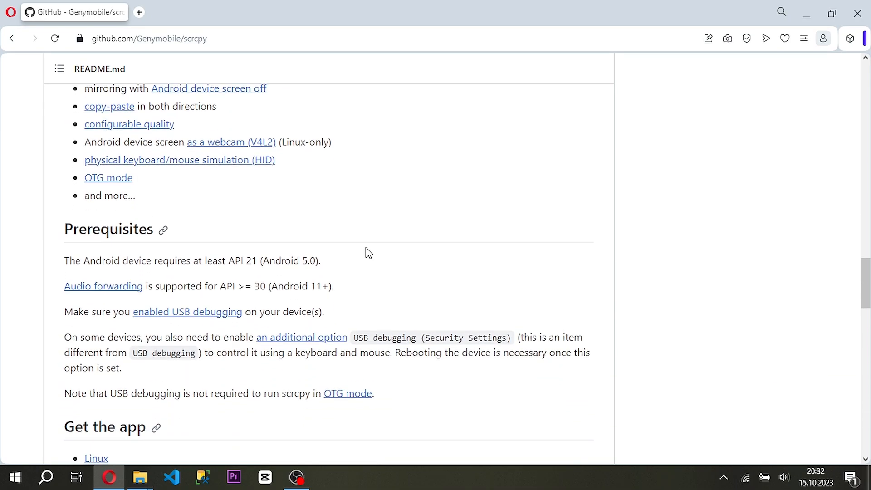
pyautogui.scroll(-3)
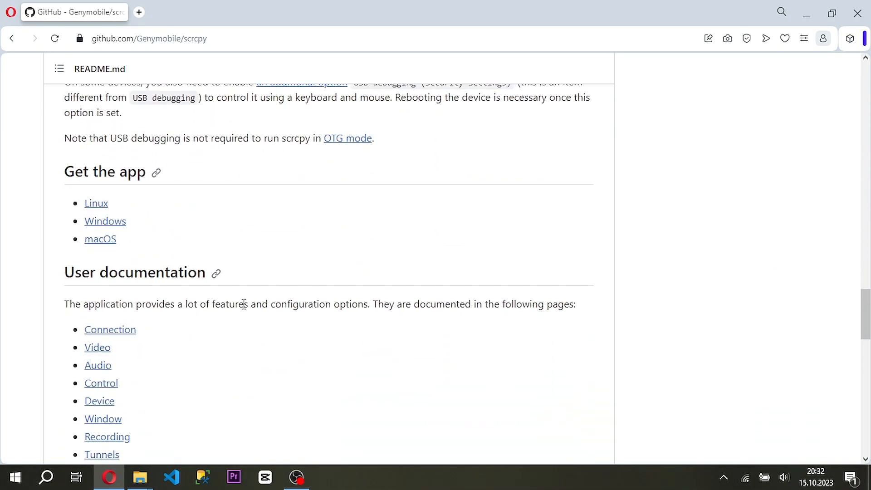
pyautogui.moveTo(99, 225)
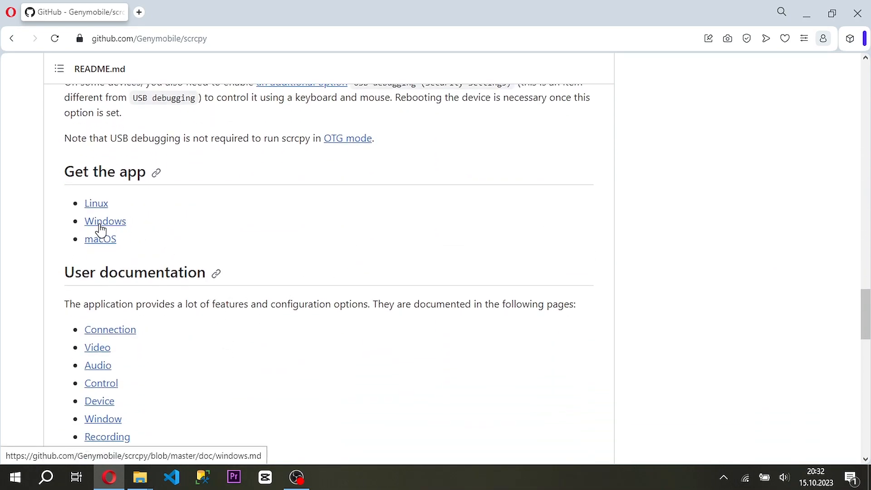
pyautogui.scroll(3)
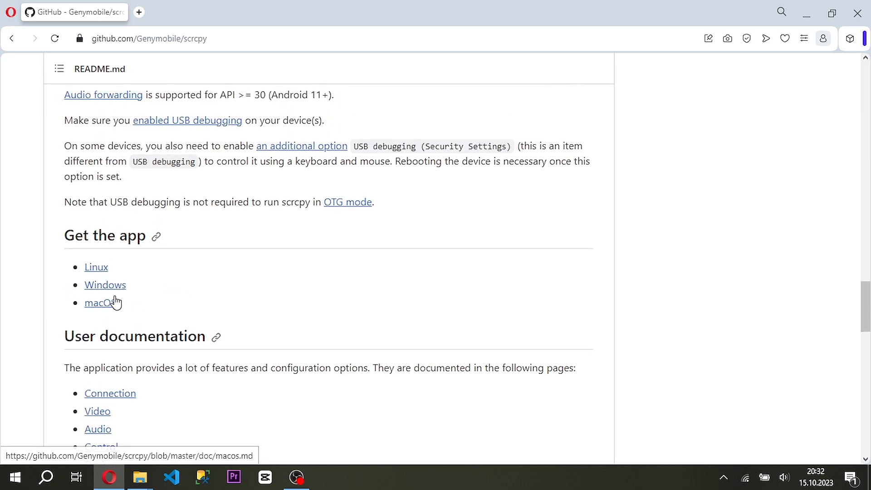
pyautogui.click(105, 285)
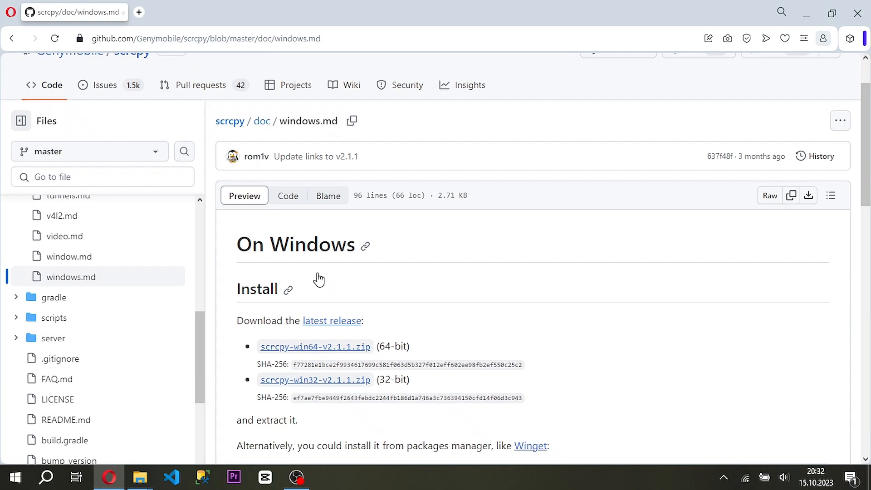
pyautogui.scroll(-3)
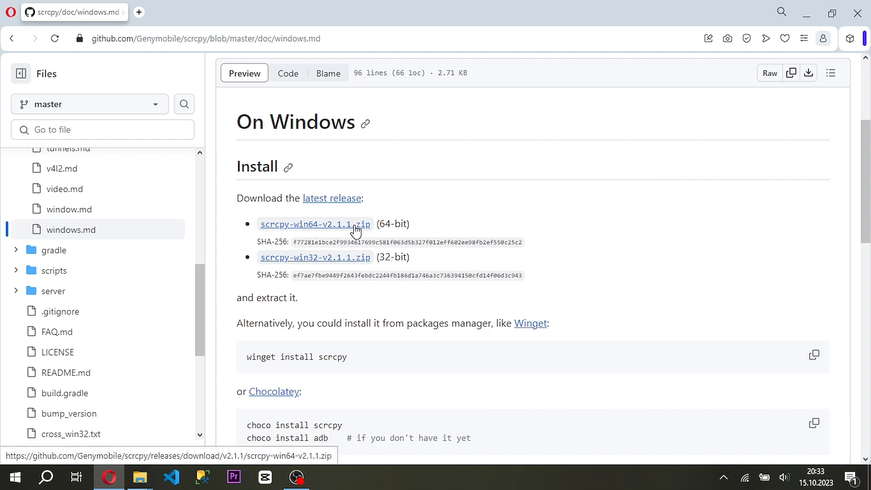
pyautogui.moveTo(828, 13)
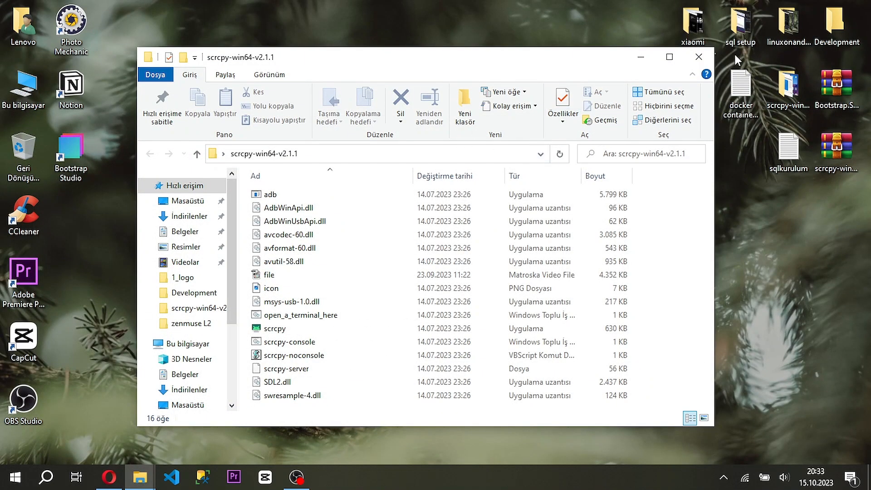
# Open the extracted scrcpy-win64-v2.1.1 folder from the desktop and select the scrcpy application
pyautogui.click(699, 57)
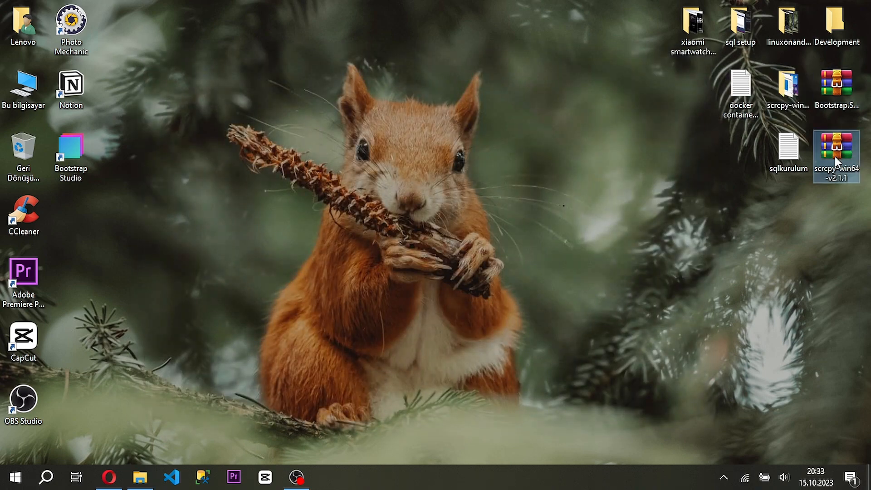
pyautogui.doubleClick(836, 151)
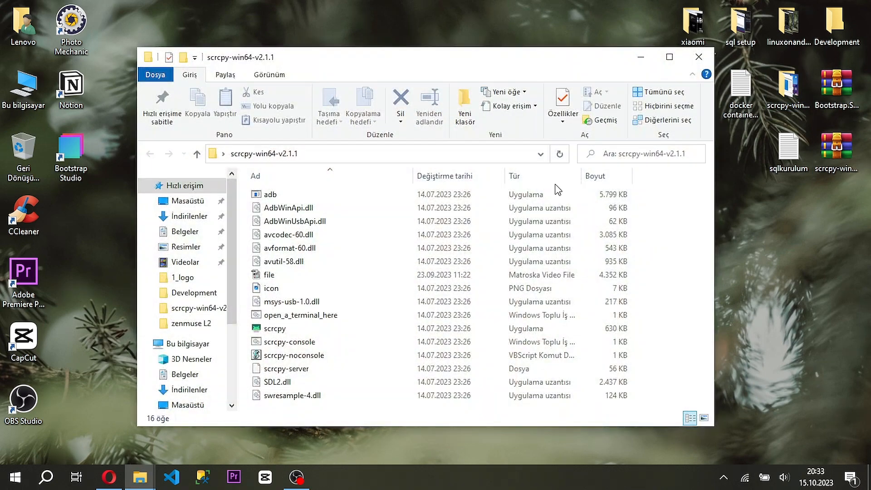
pyautogui.click(275, 329)
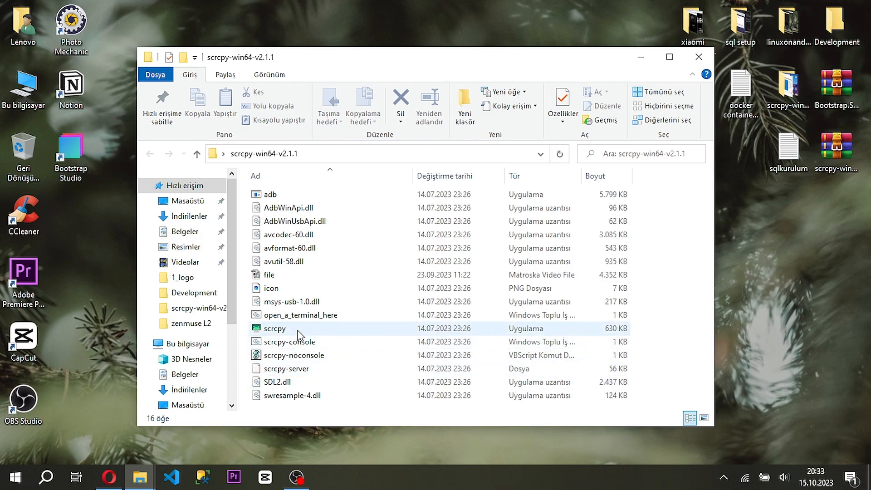
# Launch scrcpy.exe twice, the second time after the adb version-mismatch console closes
pyautogui.doubleClick(275, 329)
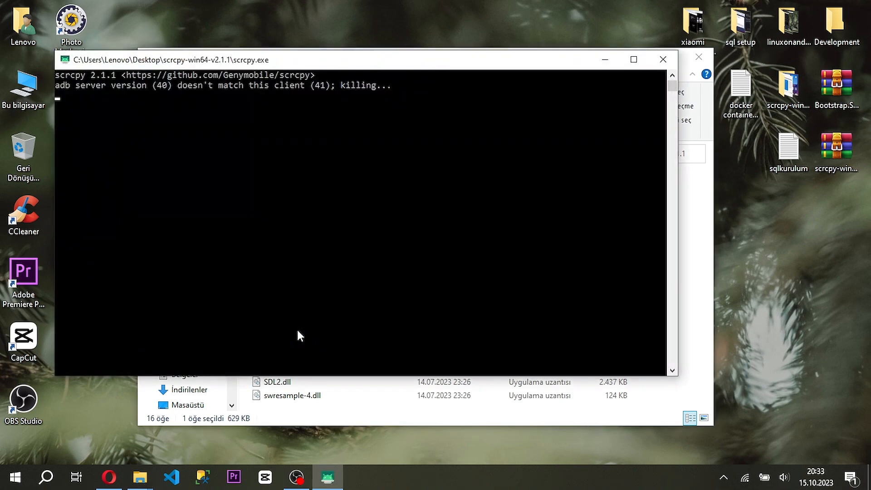
pyautogui.moveTo(334, 252)
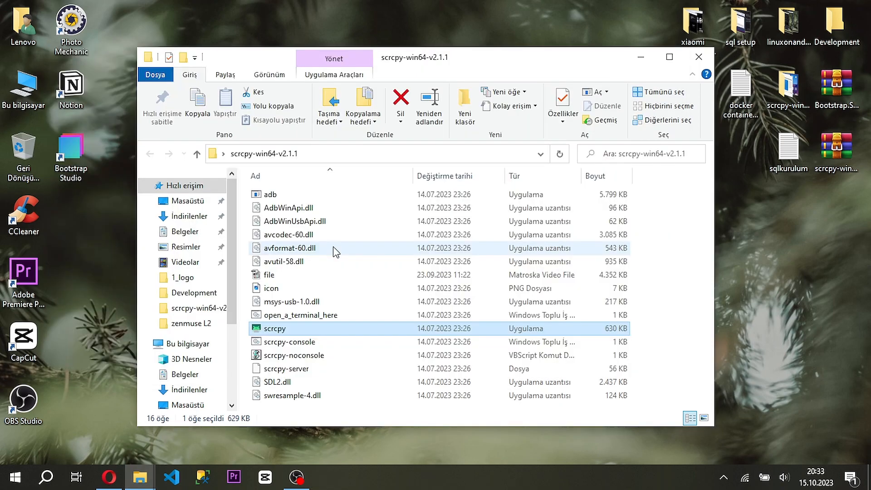
pyautogui.doubleClick(275, 329)
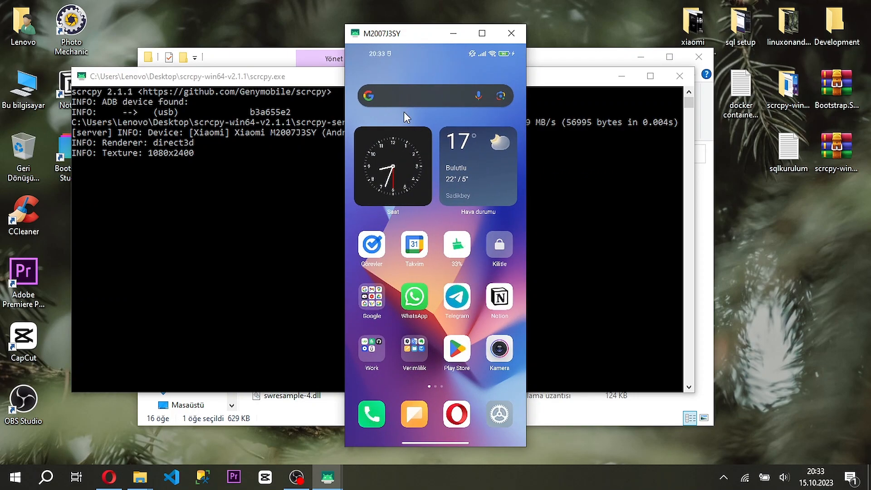
pyautogui.moveTo(376, 64)
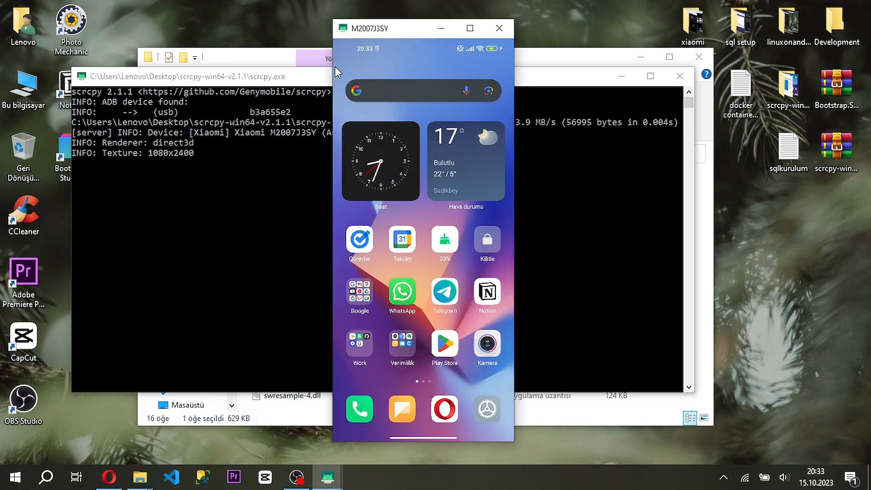
# Click inside the M2007J3SY mirror window once scrcpy detects the USB device
pyautogui.click(487, 410)
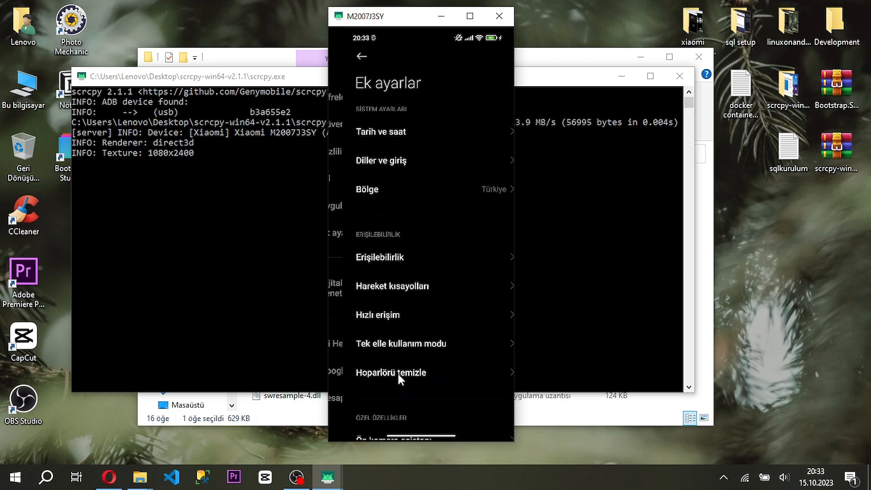
pyautogui.scroll(-3)
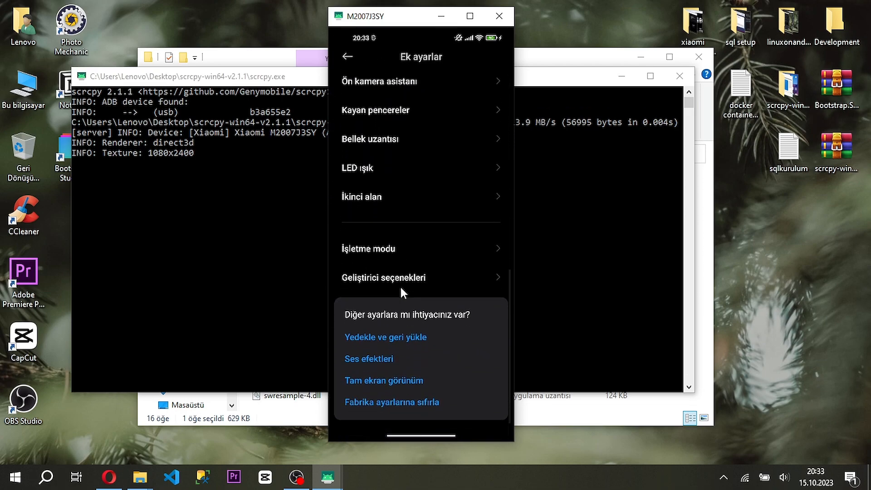
pyautogui.click(383, 277)
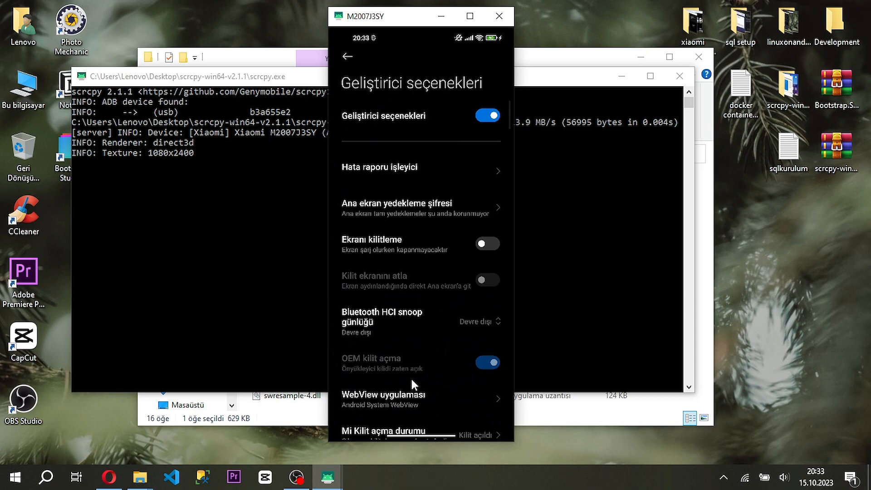
pyautogui.scroll(-3)
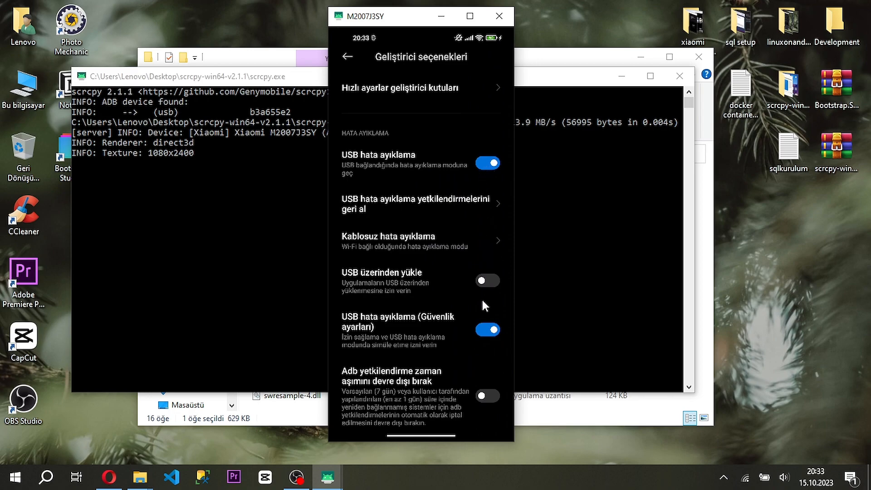
pyautogui.moveTo(438, 265)
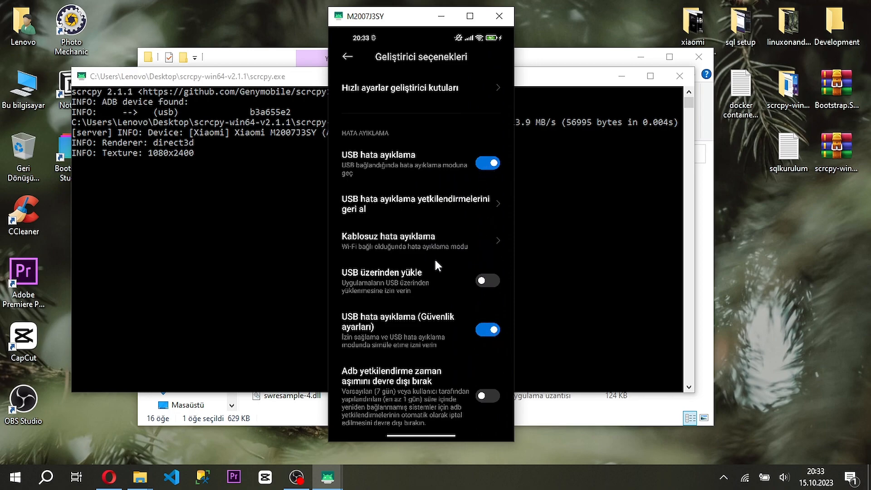
pyautogui.scroll(-3)
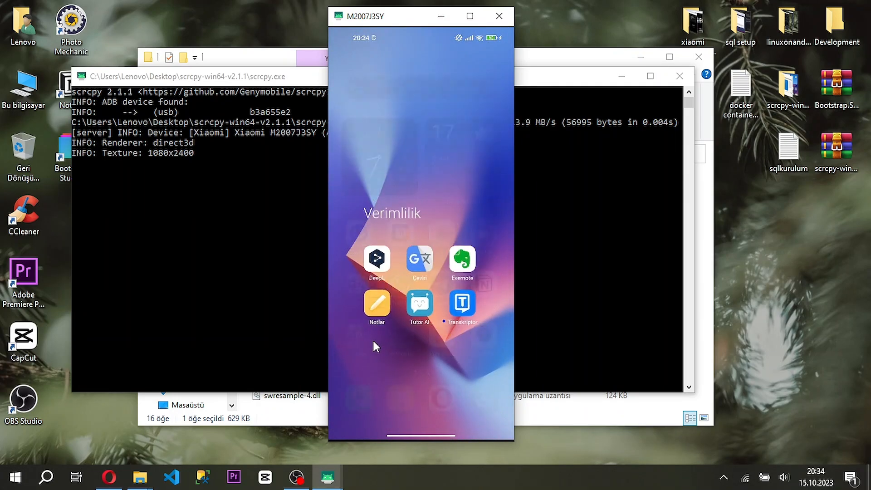
# Type 'deneme klavyeden' from the PC keyboard into a new note and confirm it
pyautogui.click(377, 304)
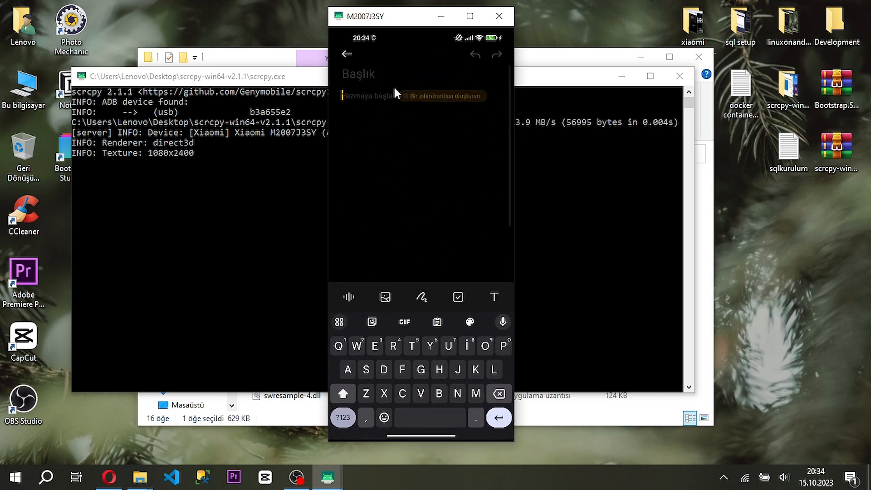
pyautogui.write('deneme')
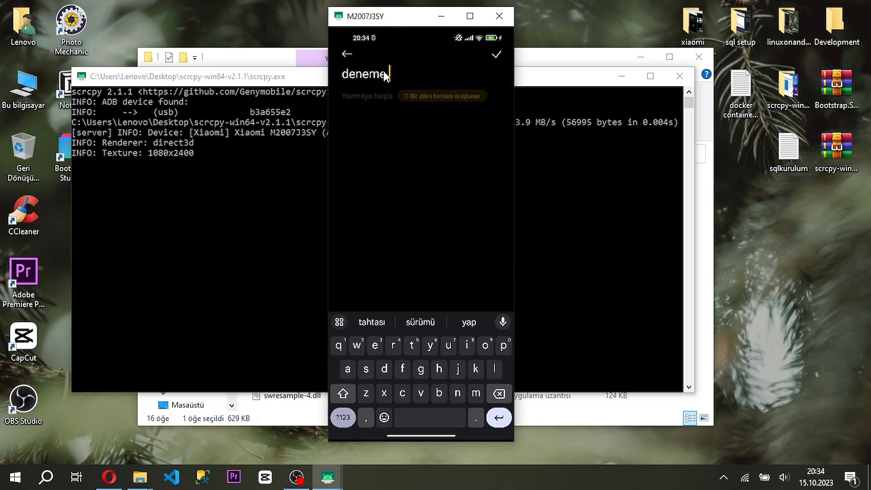
pyautogui.write('klavyeden')
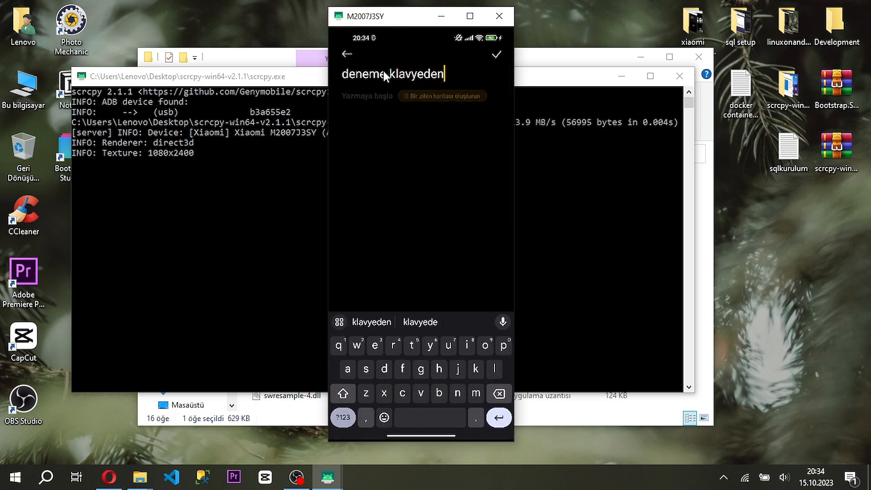
pyautogui.click(496, 54)
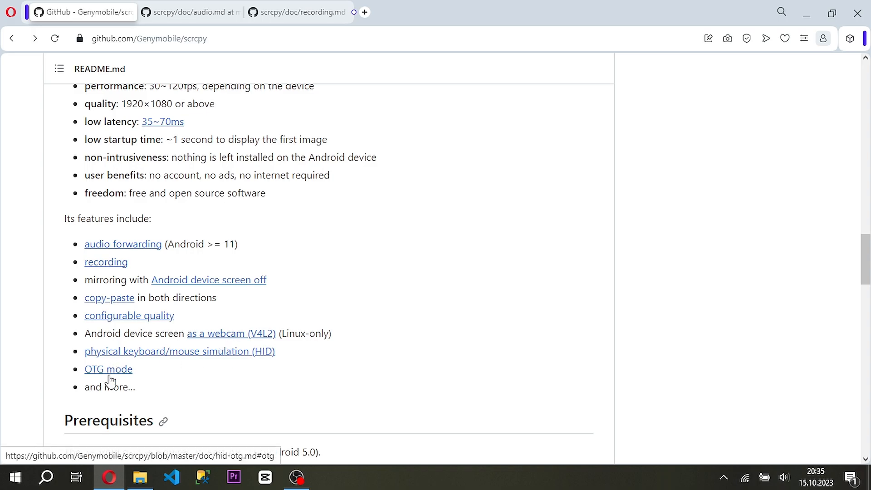
# Follow the 'OTG mode' link to hid-otg.md and scroll to the OTG enable commands
pyautogui.click(108, 369)
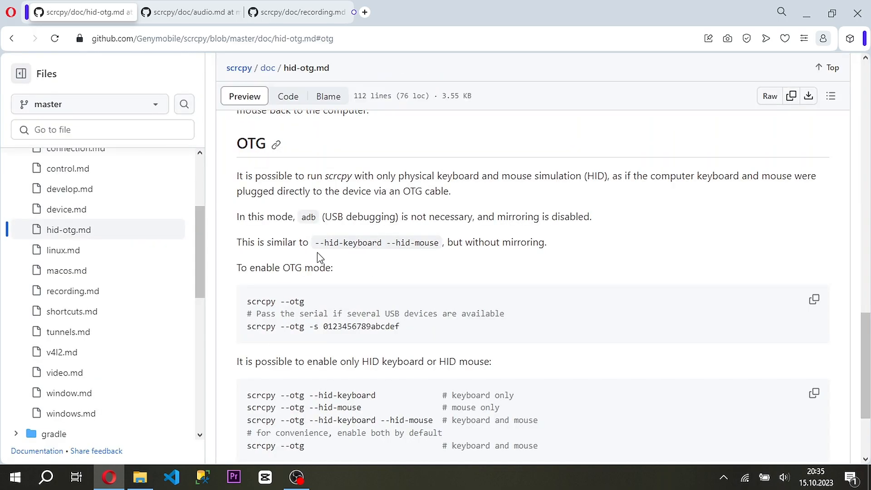
pyautogui.scroll(-3)
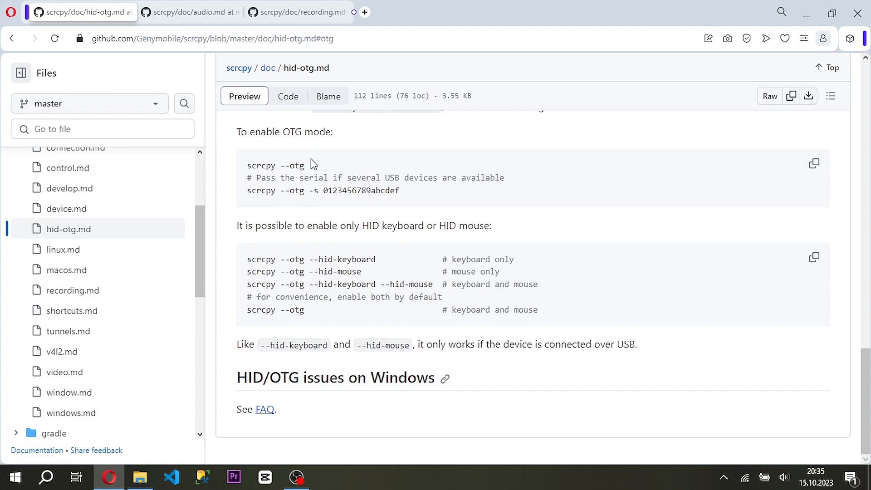
pyautogui.moveTo(350, 165)
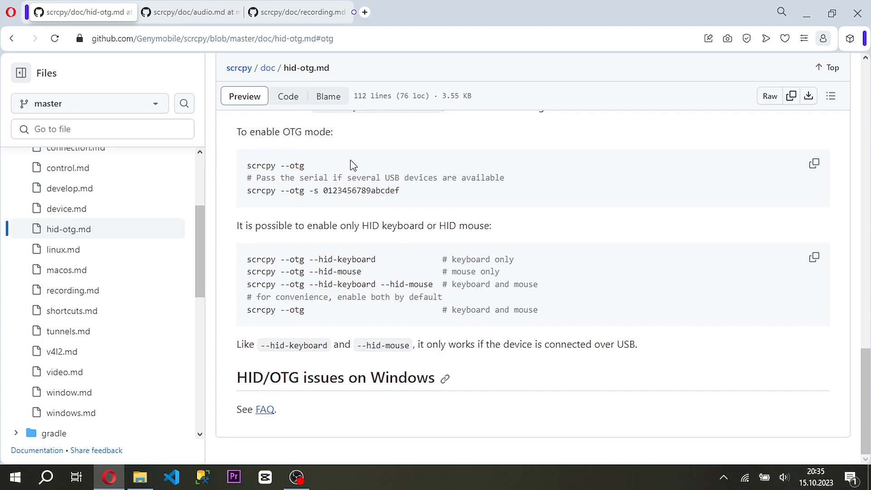
pyautogui.moveTo(450, 191)
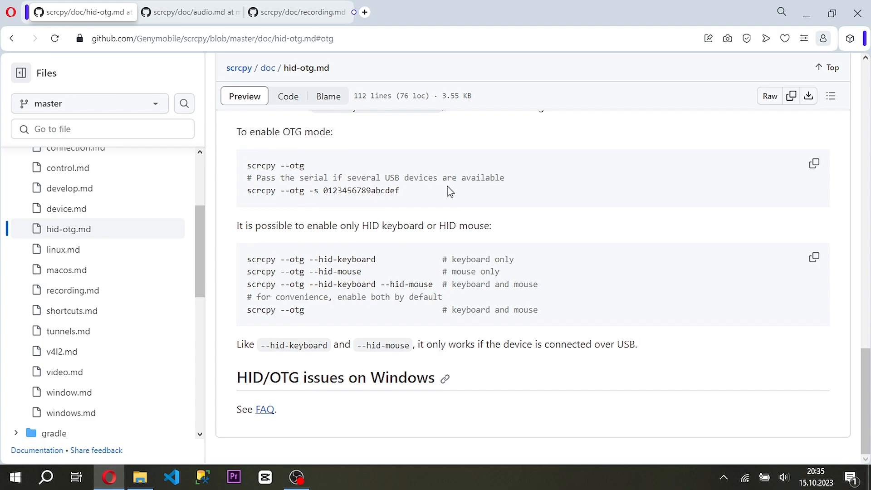
pyautogui.moveTo(423, 323)
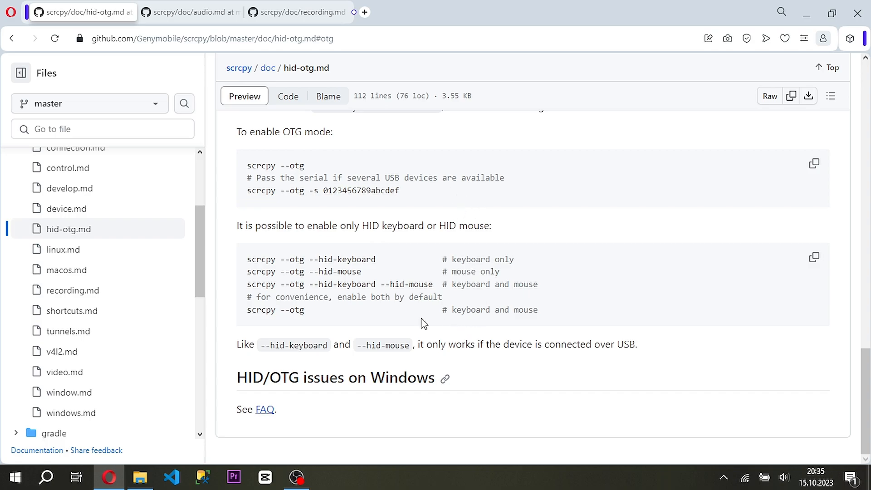
# Scroll through audio.md to its buffering section, then scroll into recording.md
pyautogui.click(189, 12)
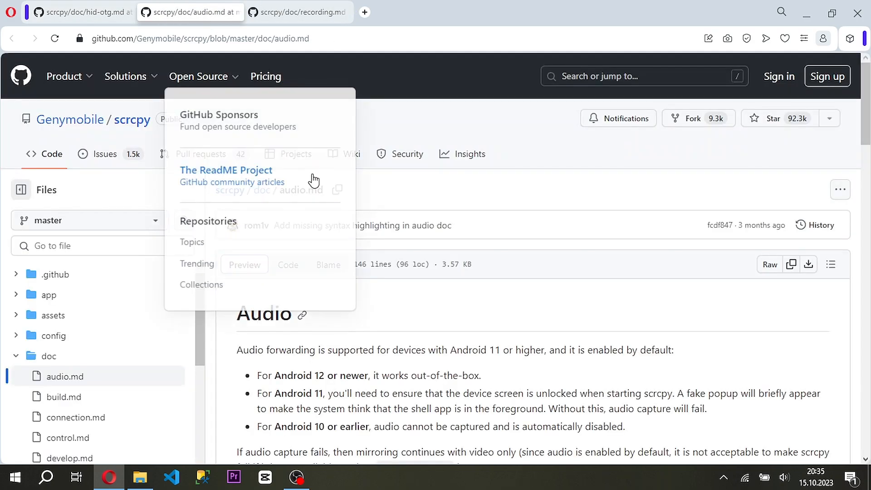
pyautogui.scroll(-3)
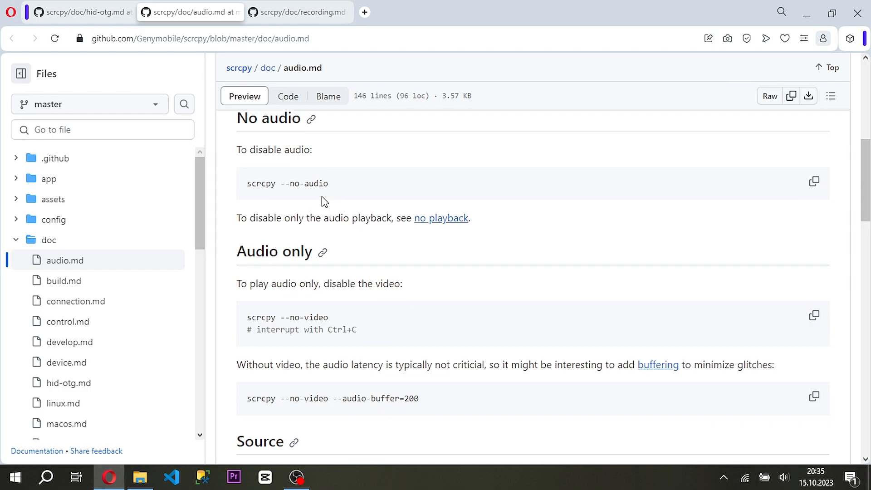
pyautogui.moveTo(388, 332)
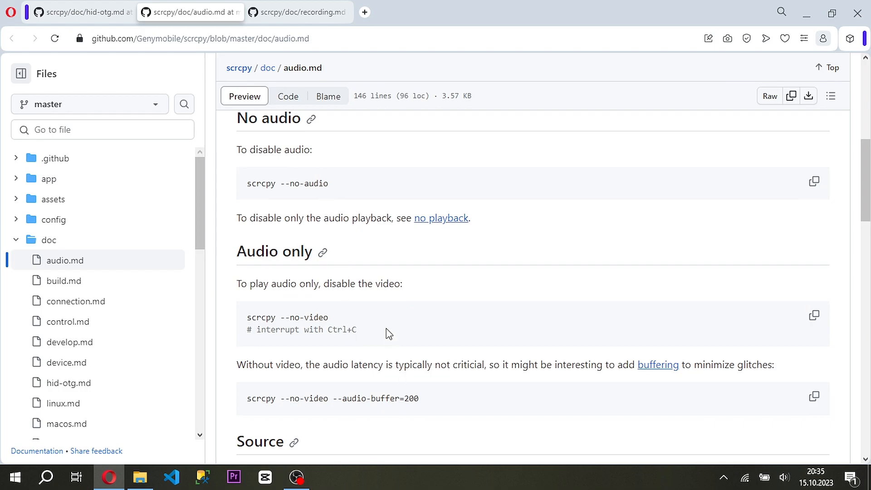
pyautogui.scroll(-3)
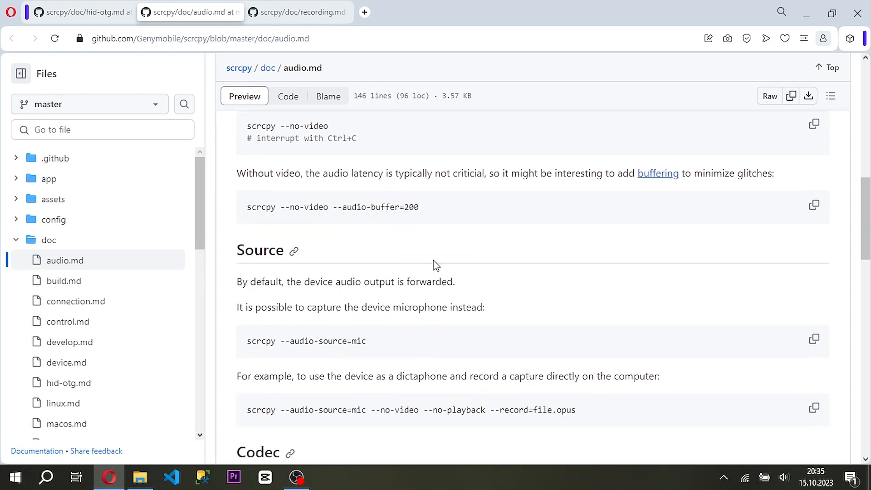
pyautogui.scroll(-3)
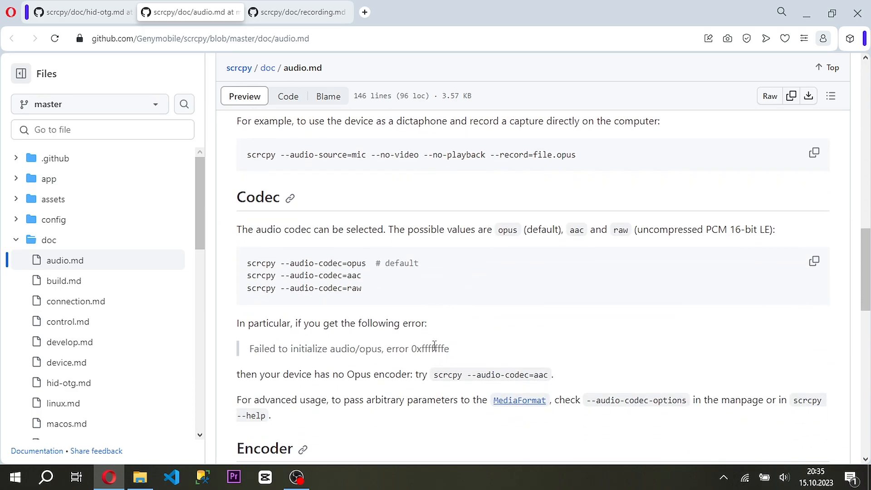
pyautogui.scroll(-3)
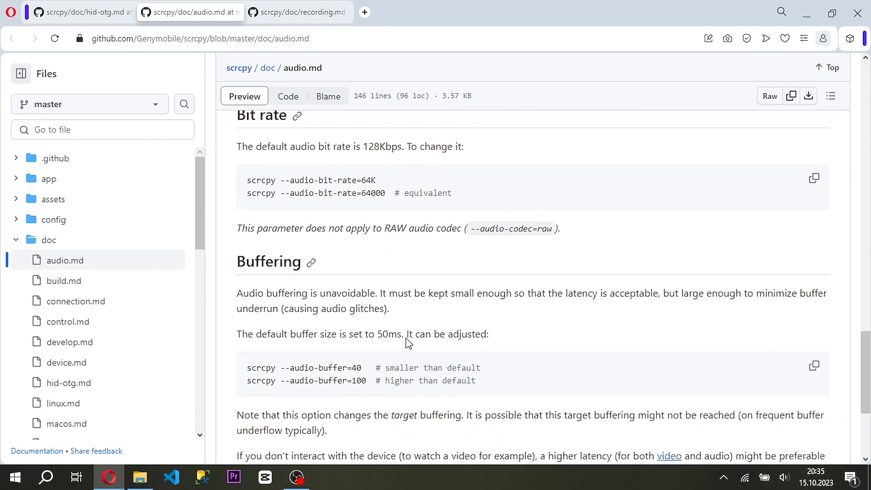
pyautogui.scroll(-3)
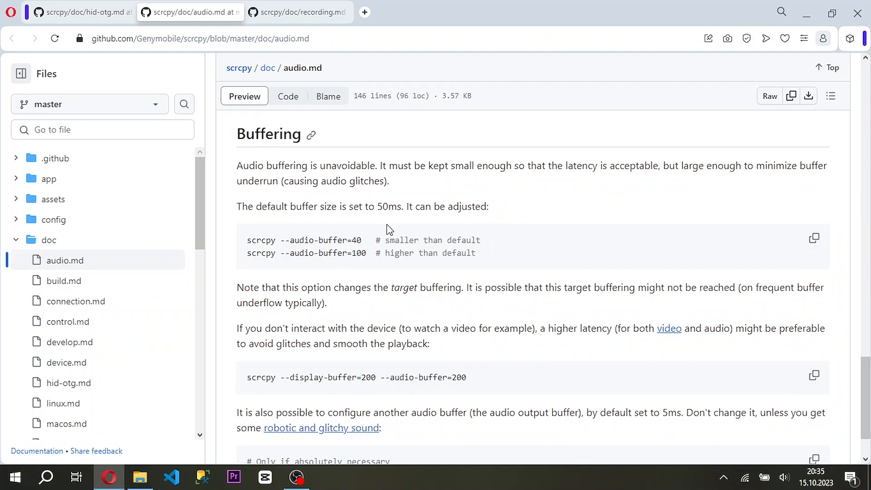
pyautogui.click(298, 12)
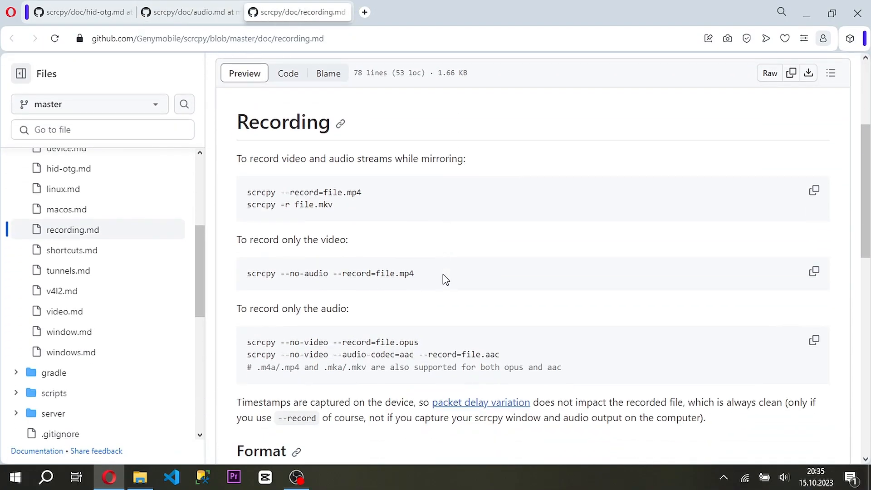
pyautogui.scroll(-3)
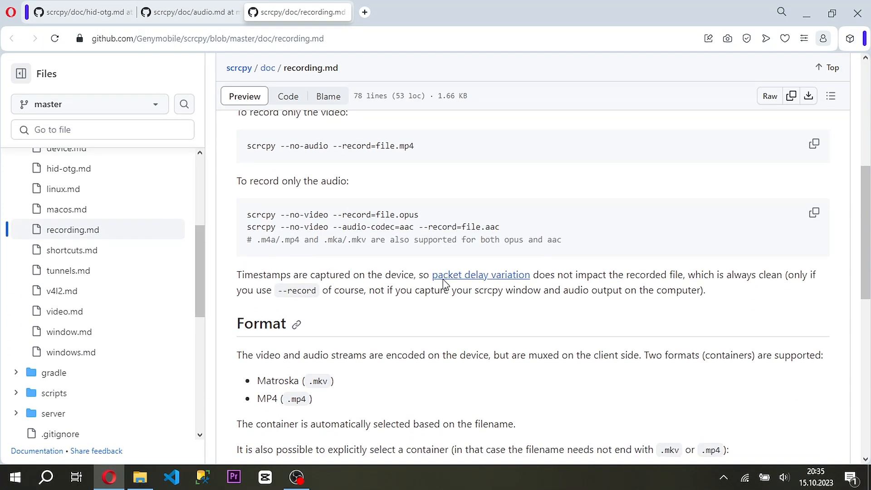